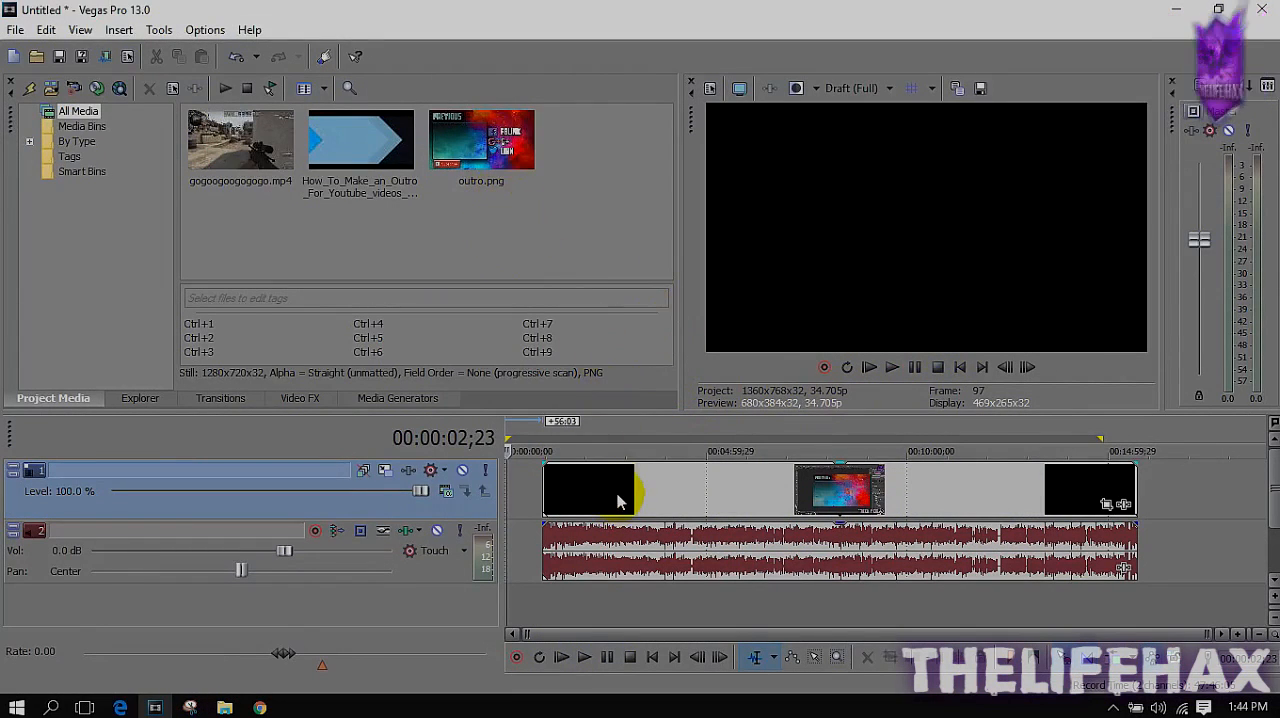
# Select the tutorial event, then inspect the gameplay clip and outro.png properties in Project Media
pyautogui.click(664, 450)
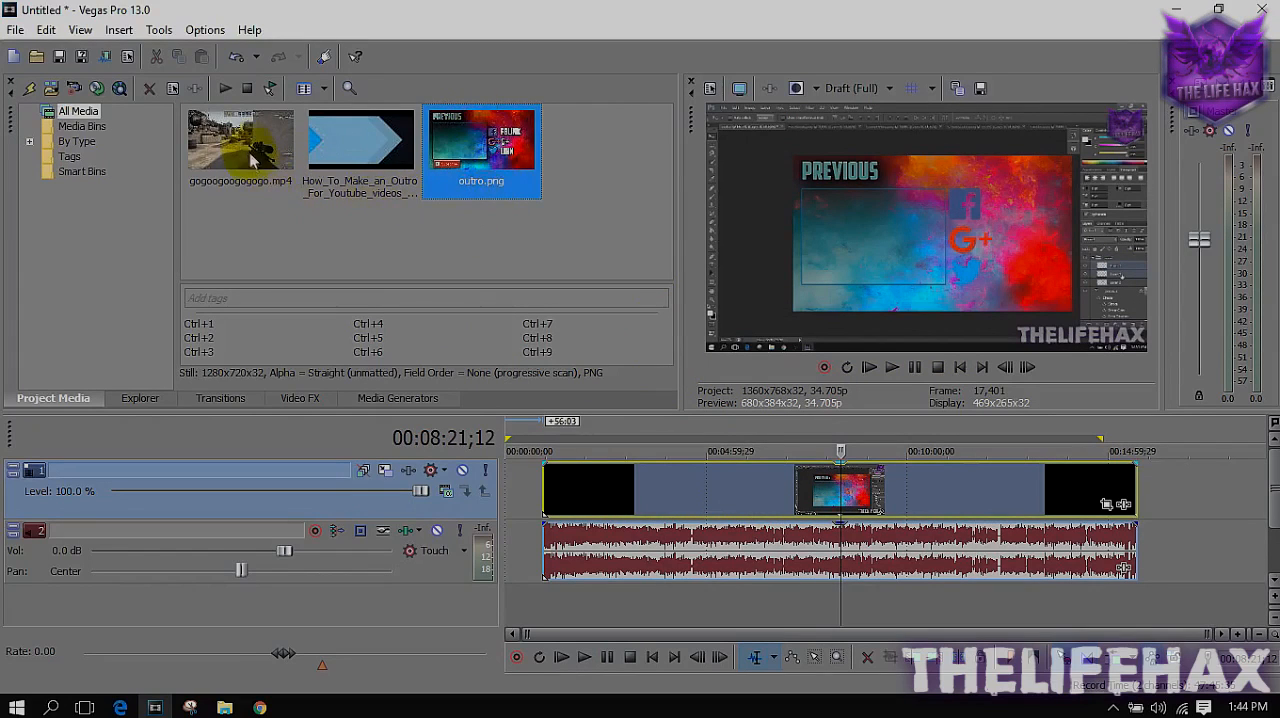
pyautogui.click(240, 140)
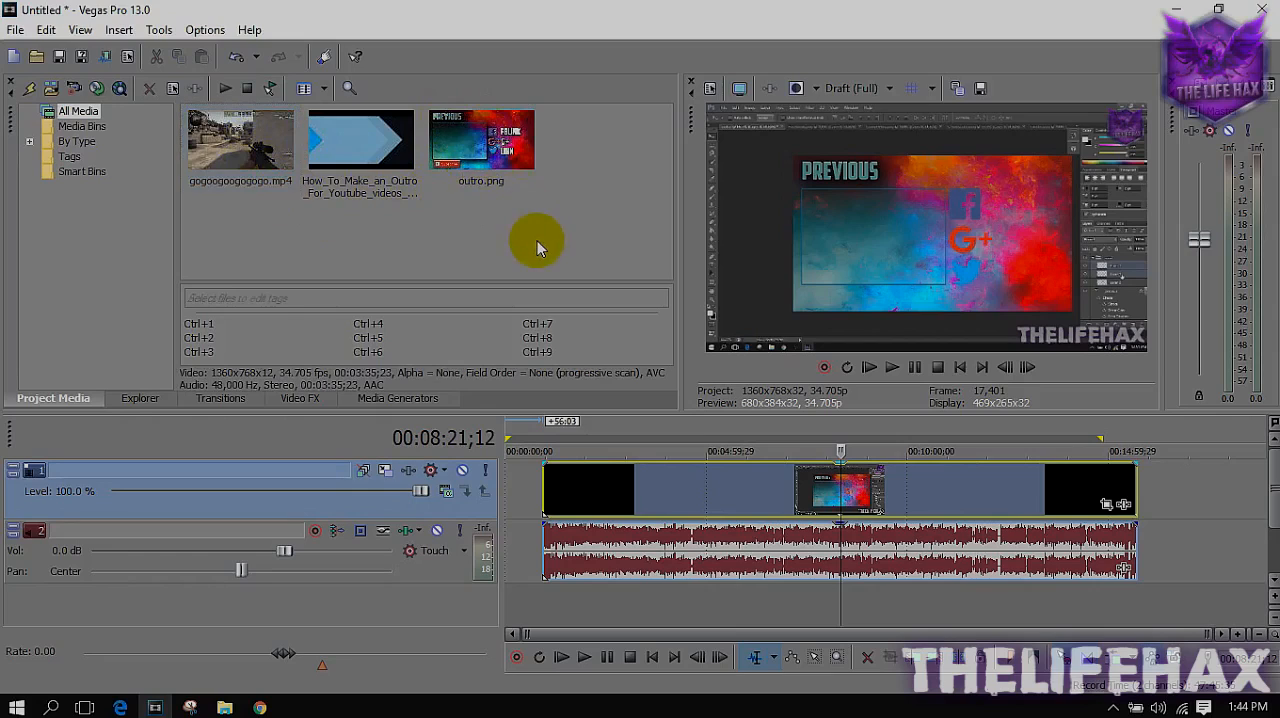
pyautogui.click(481, 140)
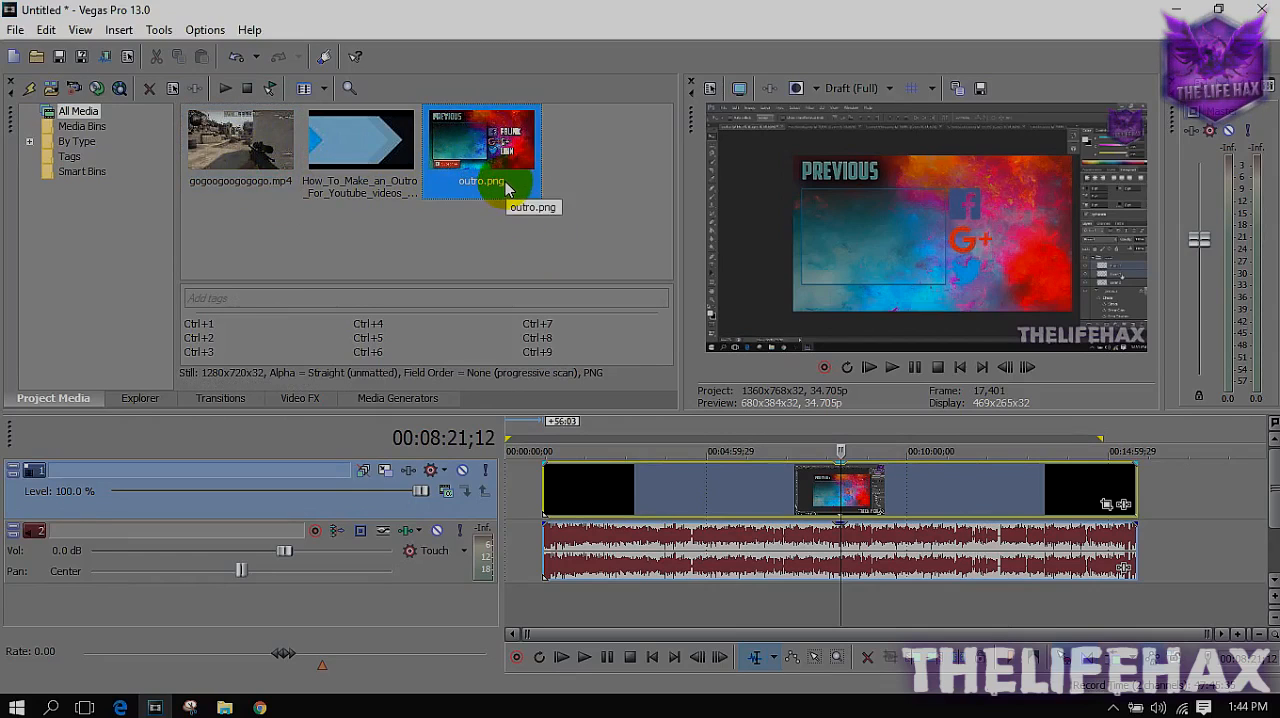
pyautogui.moveTo(535, 245)
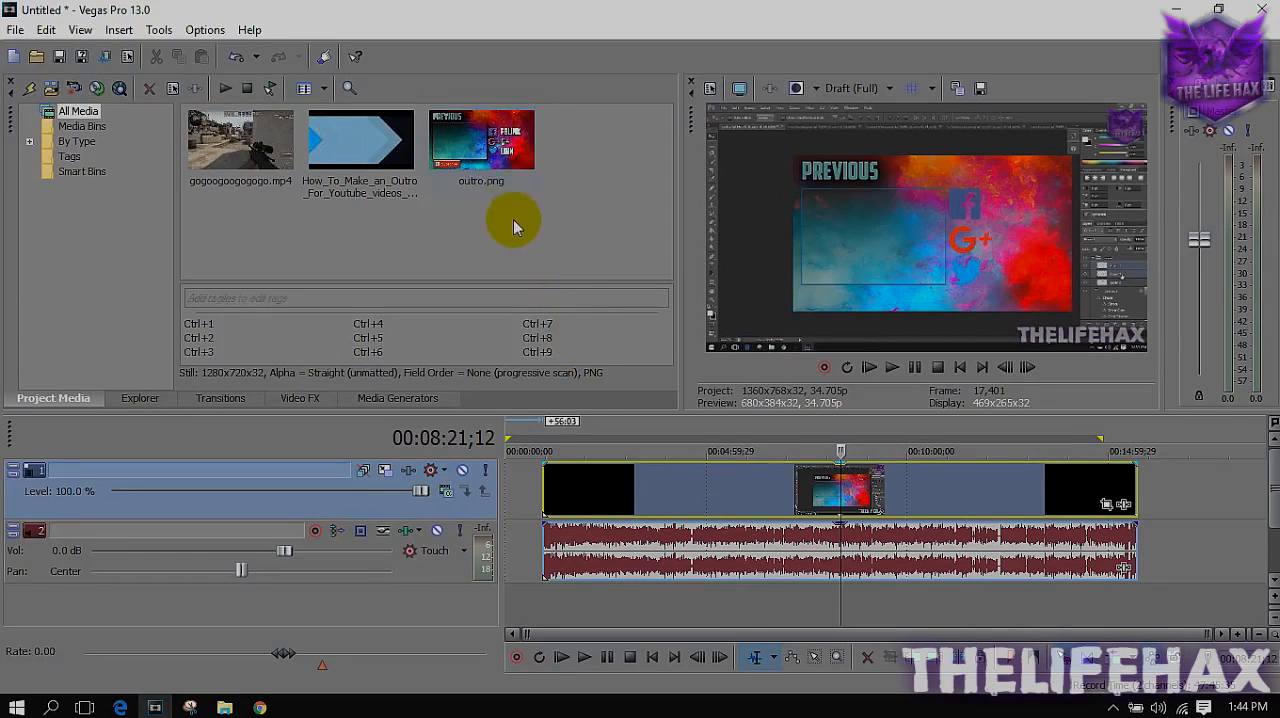
pyautogui.click(481, 140)
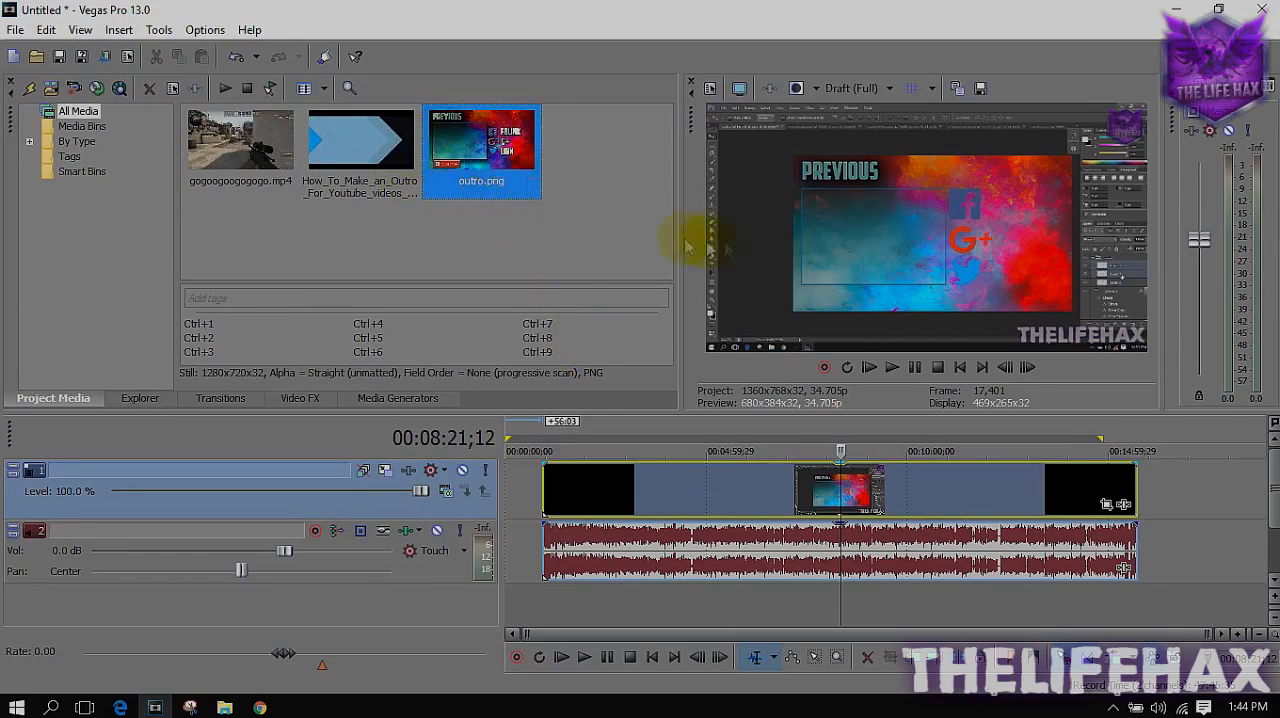
pyautogui.moveTo(860, 455)
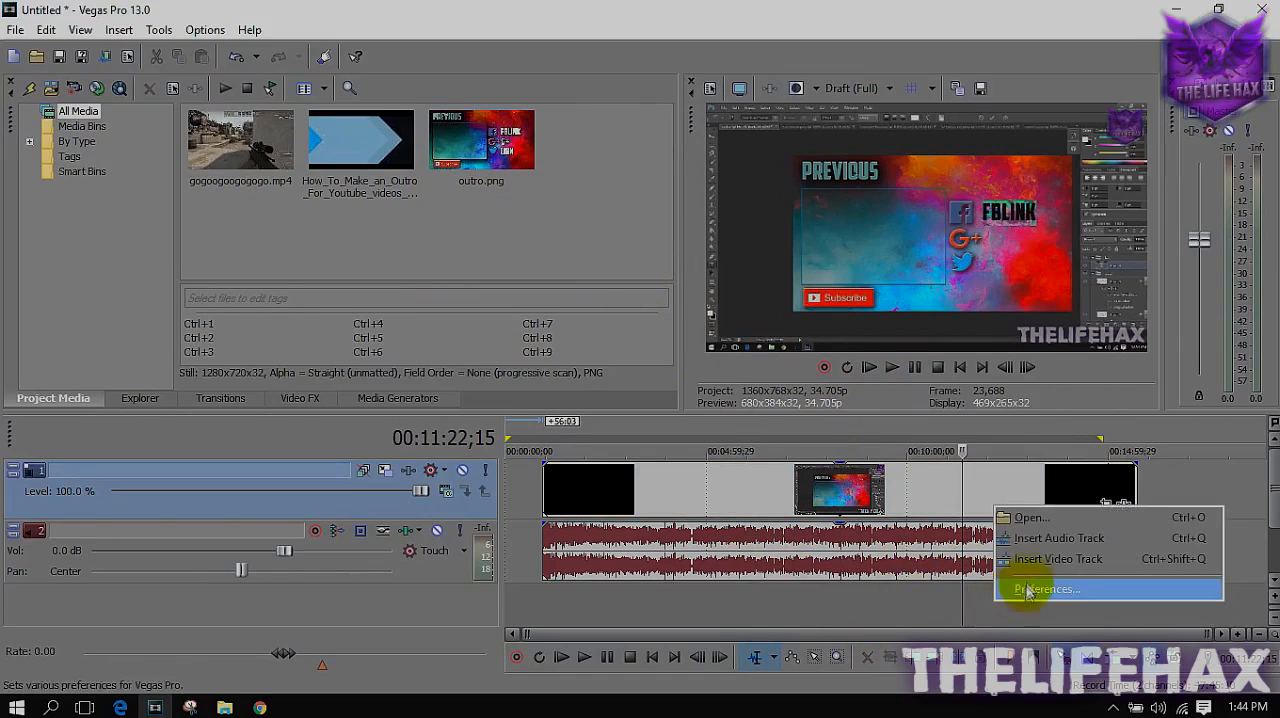
pyautogui.moveTo(1058, 558)
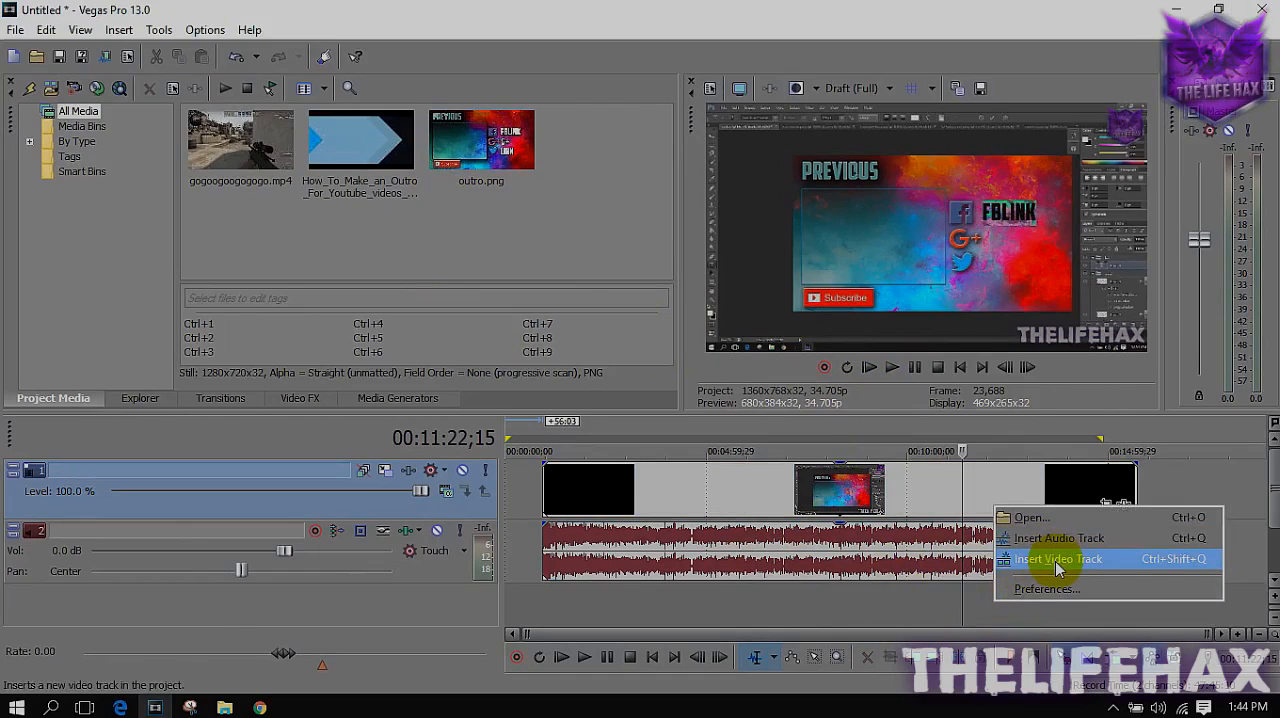
# Insert a new empty video track above the tutorial video
pyautogui.click(1058, 558)
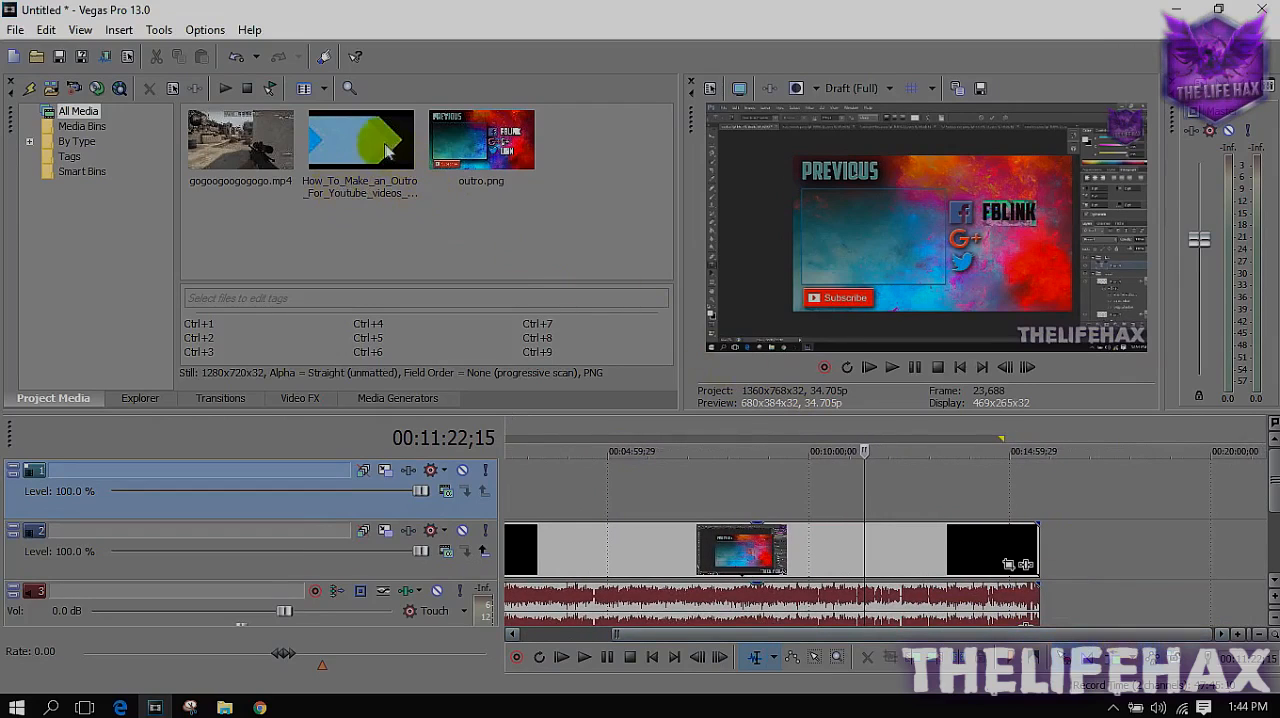
# Place gogogogogogogo.mp4 on the top track after the tutorial video
pyautogui.click(240, 140)
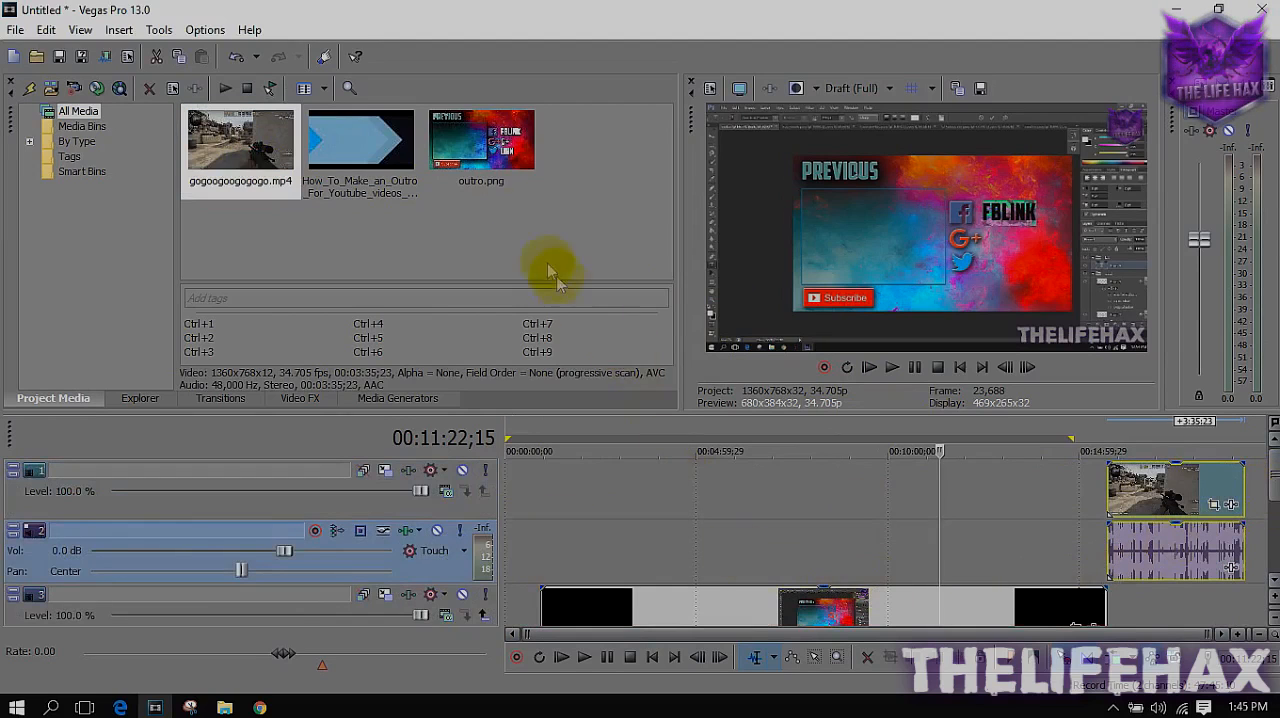
pyautogui.moveTo(490, 160)
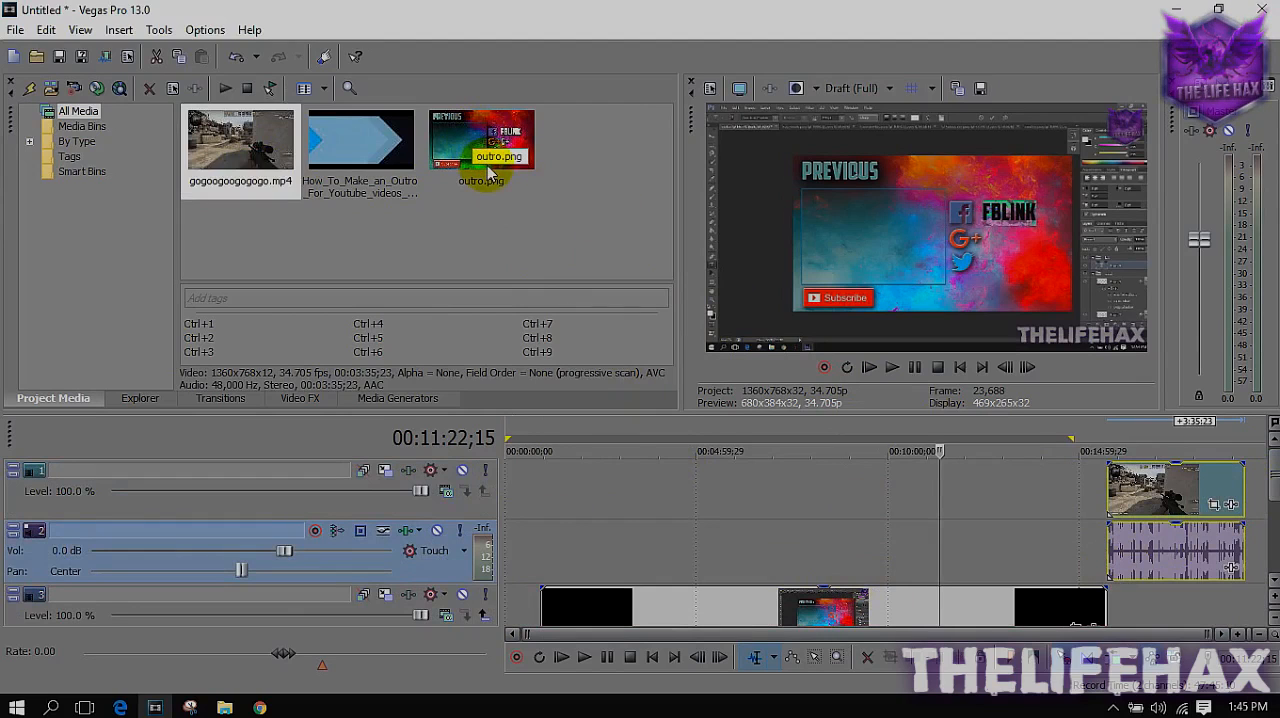
# Add two copies of outro.png beneath the gameplay clip at the project end
pyautogui.click(481, 140)
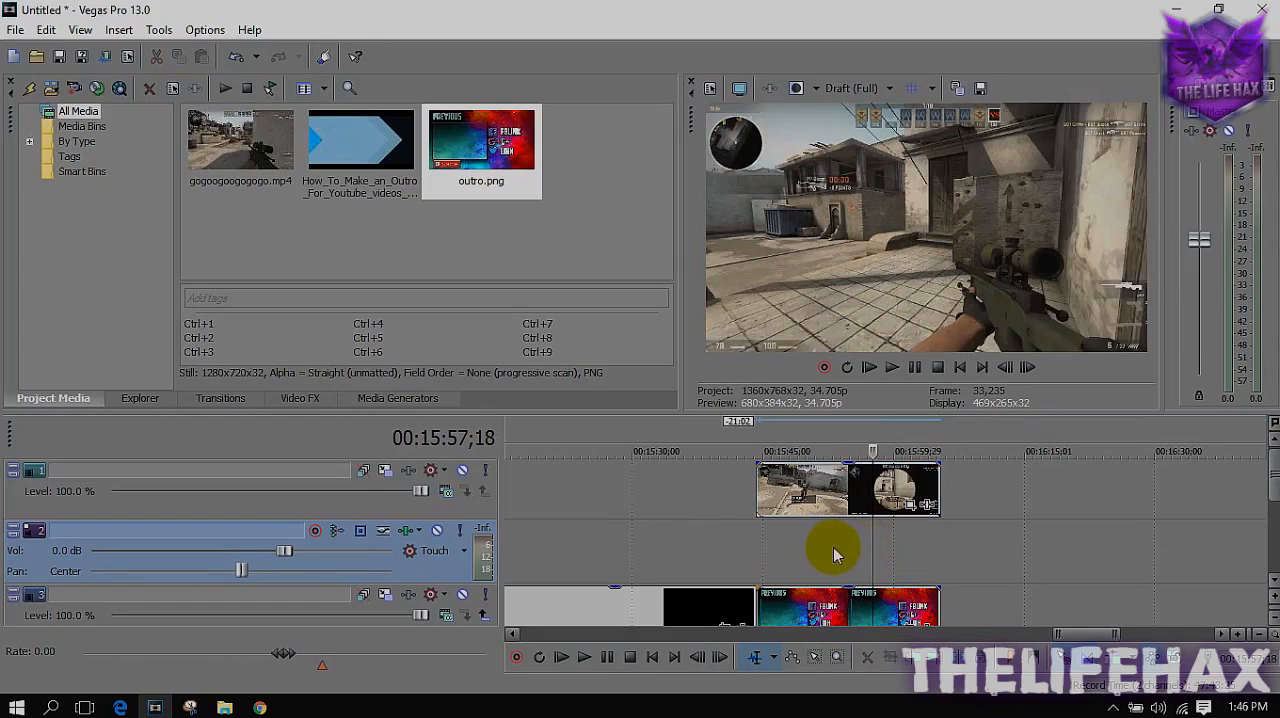
# Delete the empty audio track so gameplay sits directly above the outro image track
pyautogui.rightClick(835, 550)
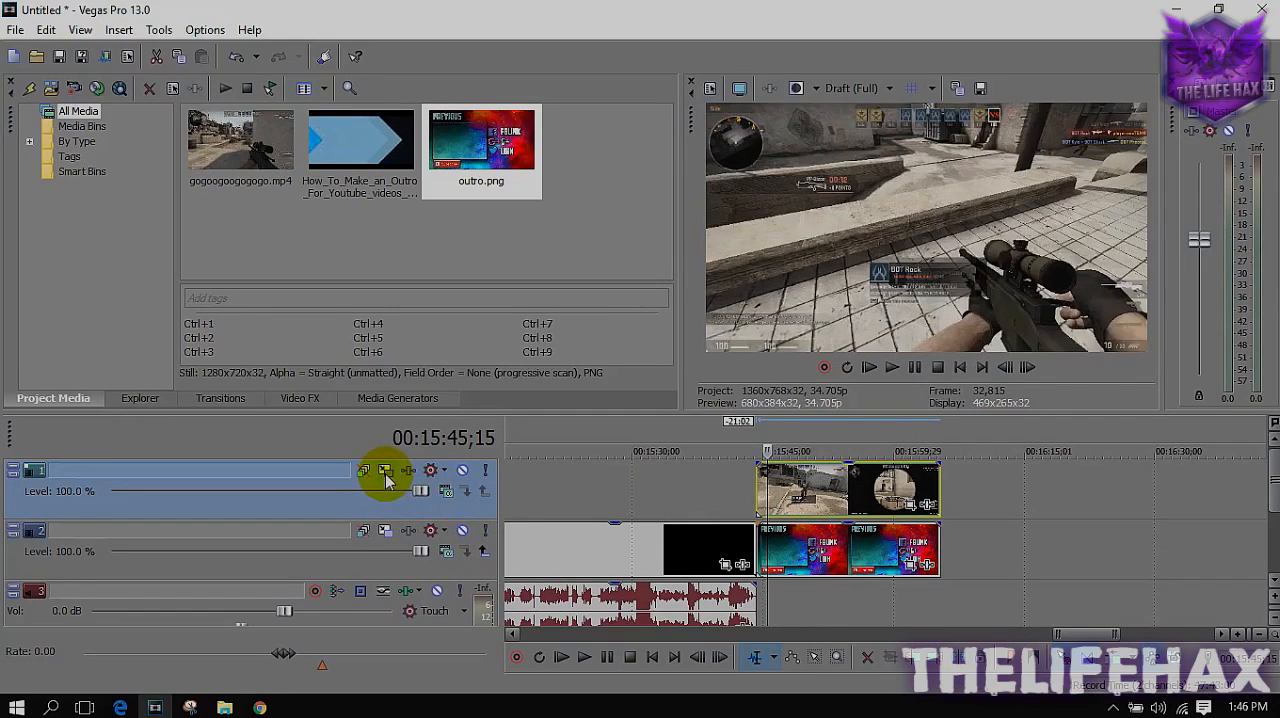
pyautogui.moveTo(385, 470)
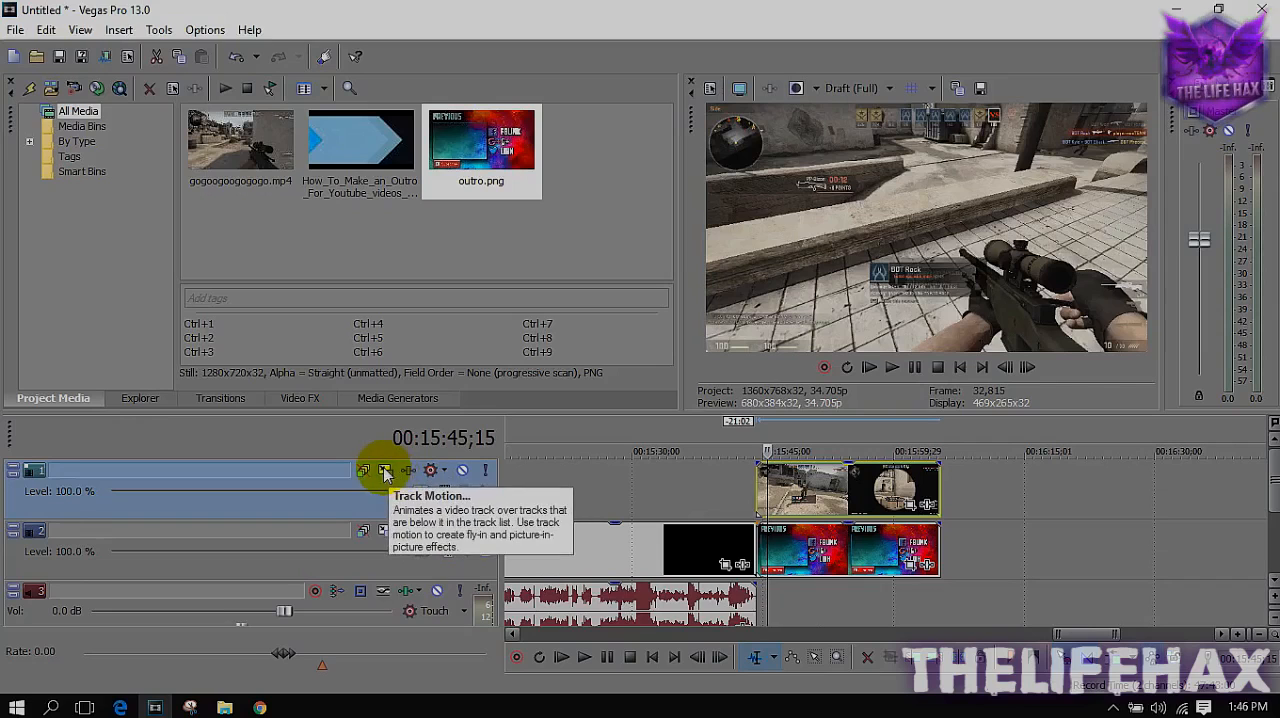
pyautogui.click(386, 470)
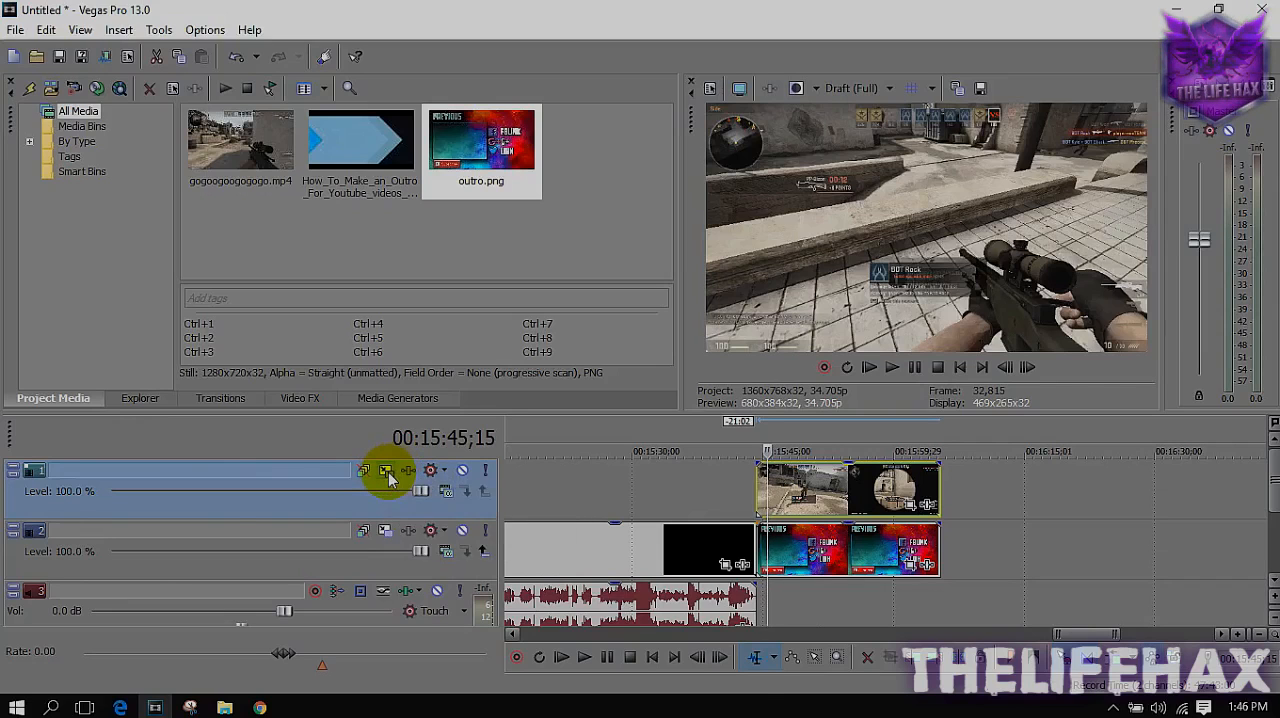
# Open Track Motion for Track 1, showing the full 1360×768 frame
pyautogui.click(388, 471)
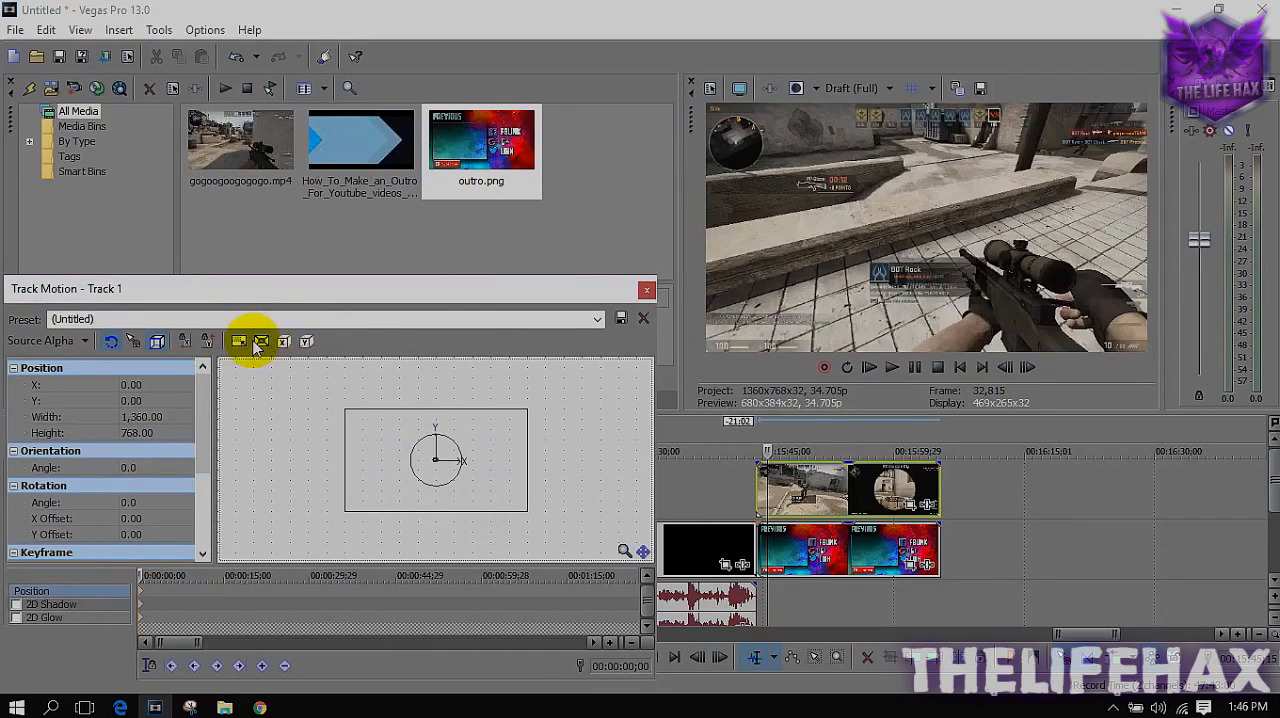
pyautogui.moveTo(260, 341)
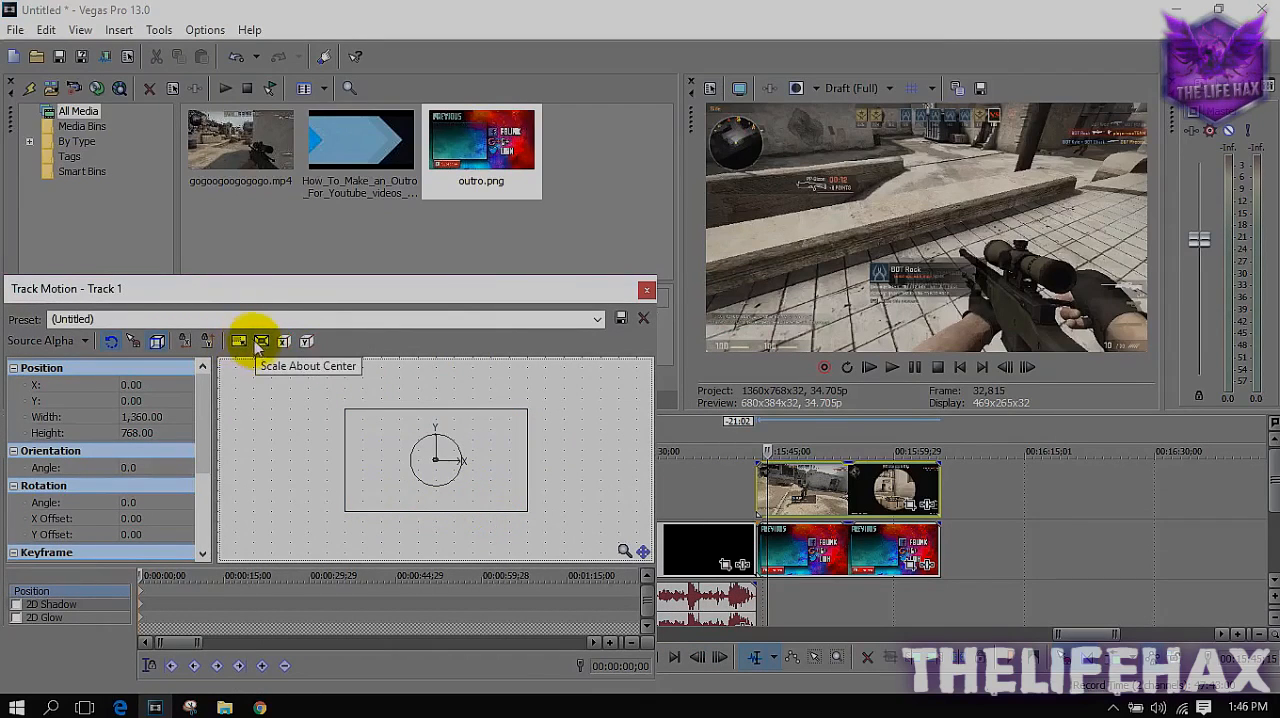
pyautogui.moveTo(239, 341)
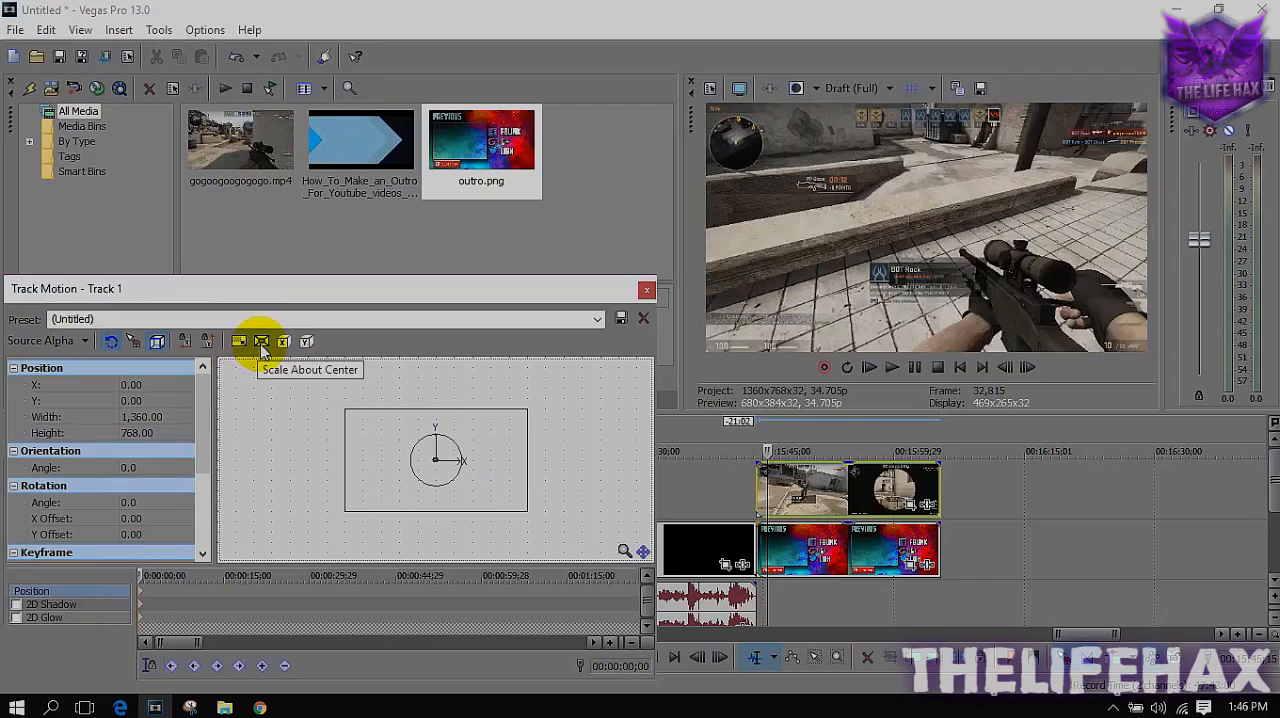
pyautogui.moveTo(261, 341)
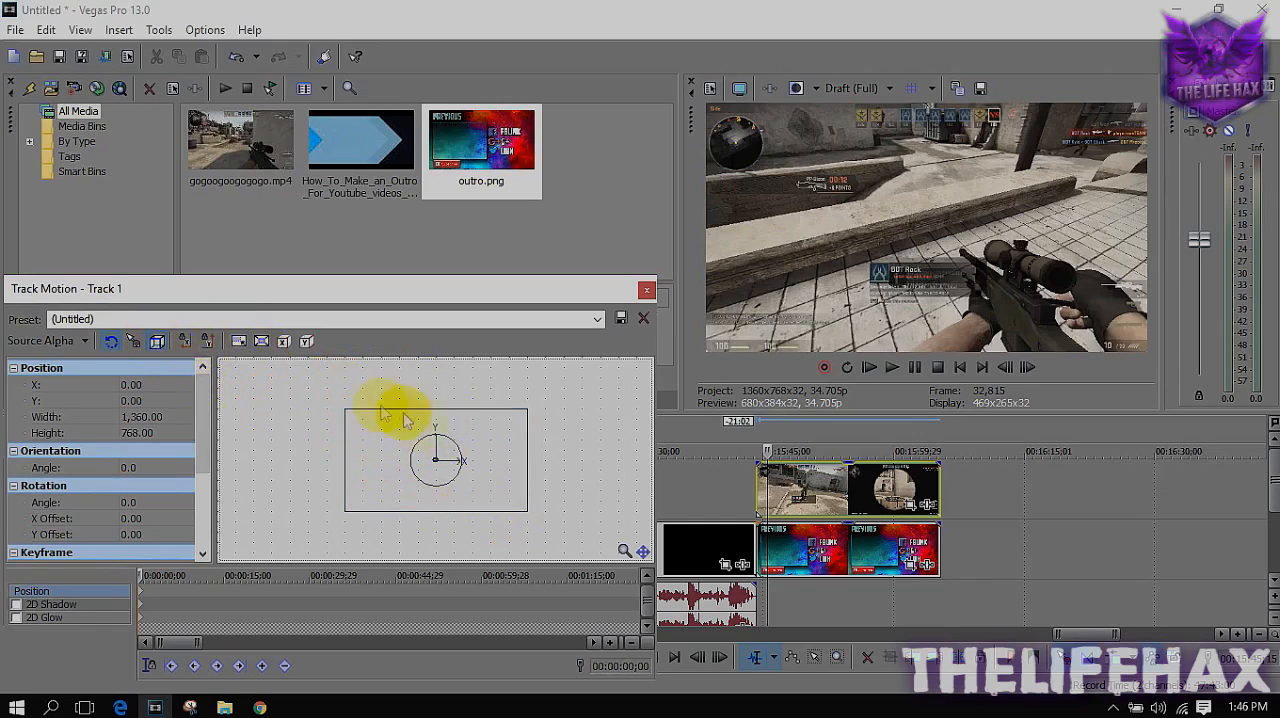
# Shrink the gameplay frame to about 700×466 and position it inside the outro's video box
pyautogui.moveTo(400, 415); pyautogui.dragTo(525, 510)
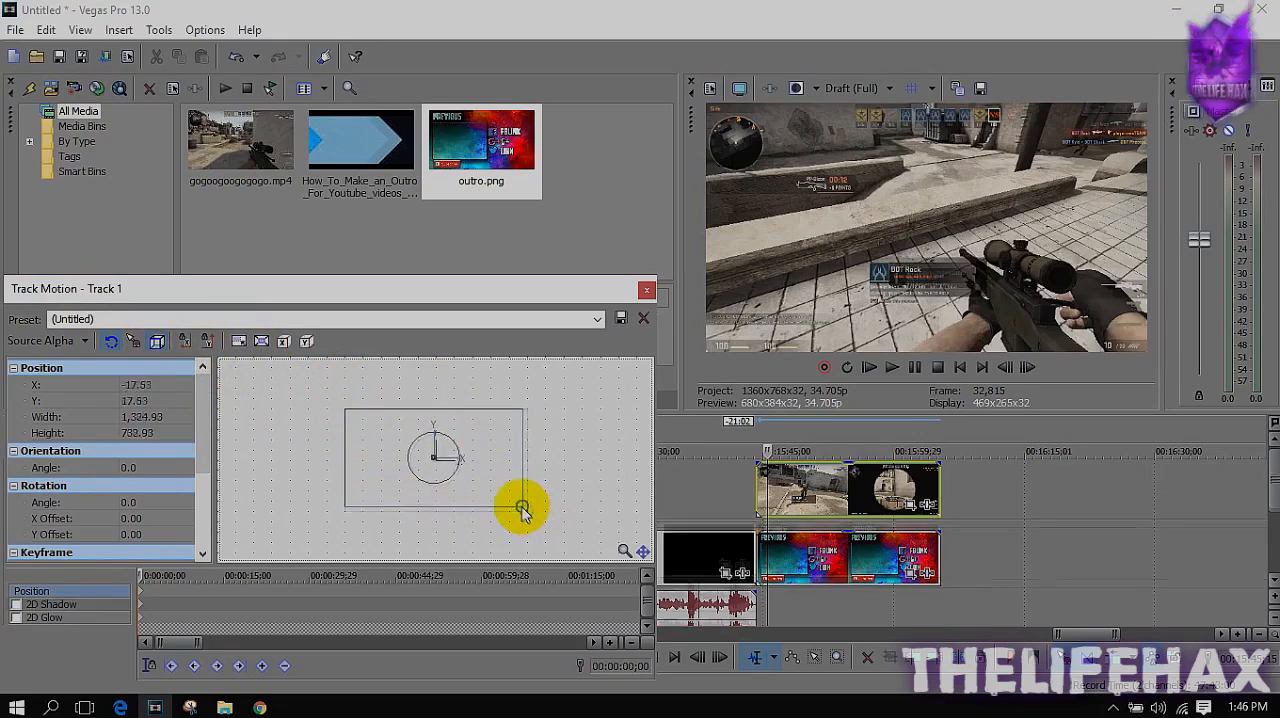
pyautogui.moveTo(525, 508); pyautogui.dragTo(460, 470)
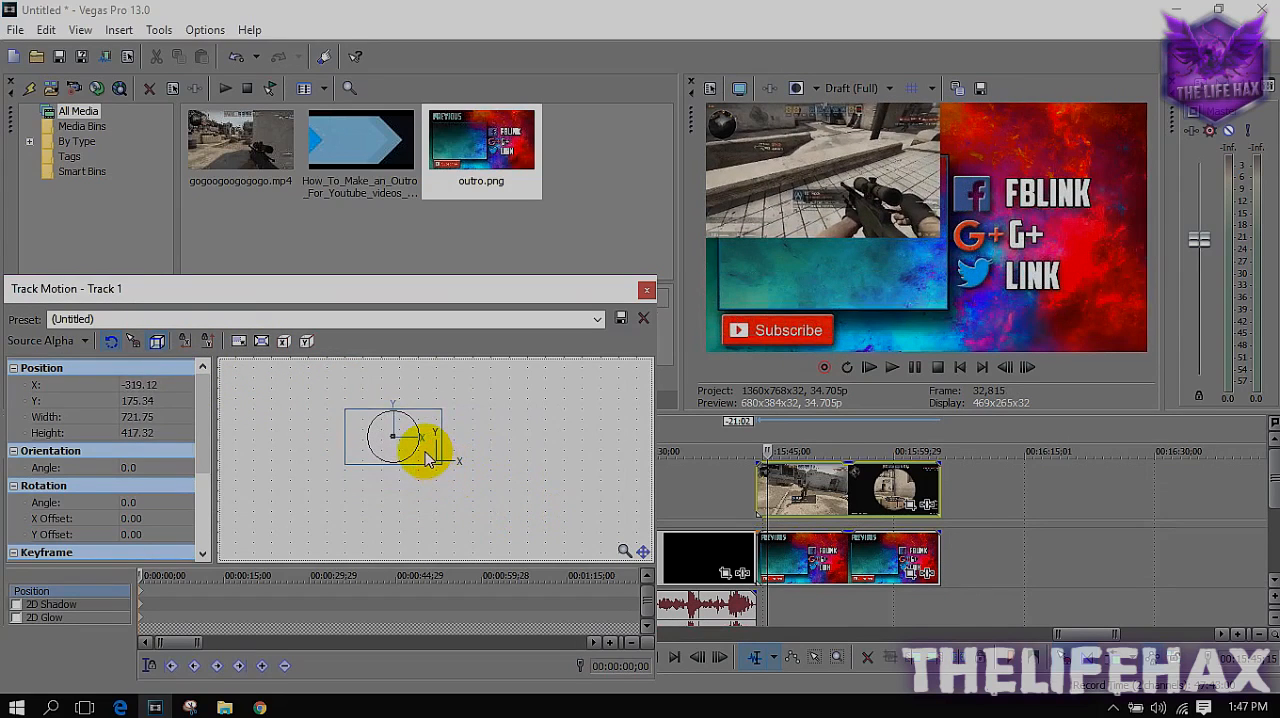
pyautogui.moveTo(415, 440); pyautogui.dragTo(435, 475)
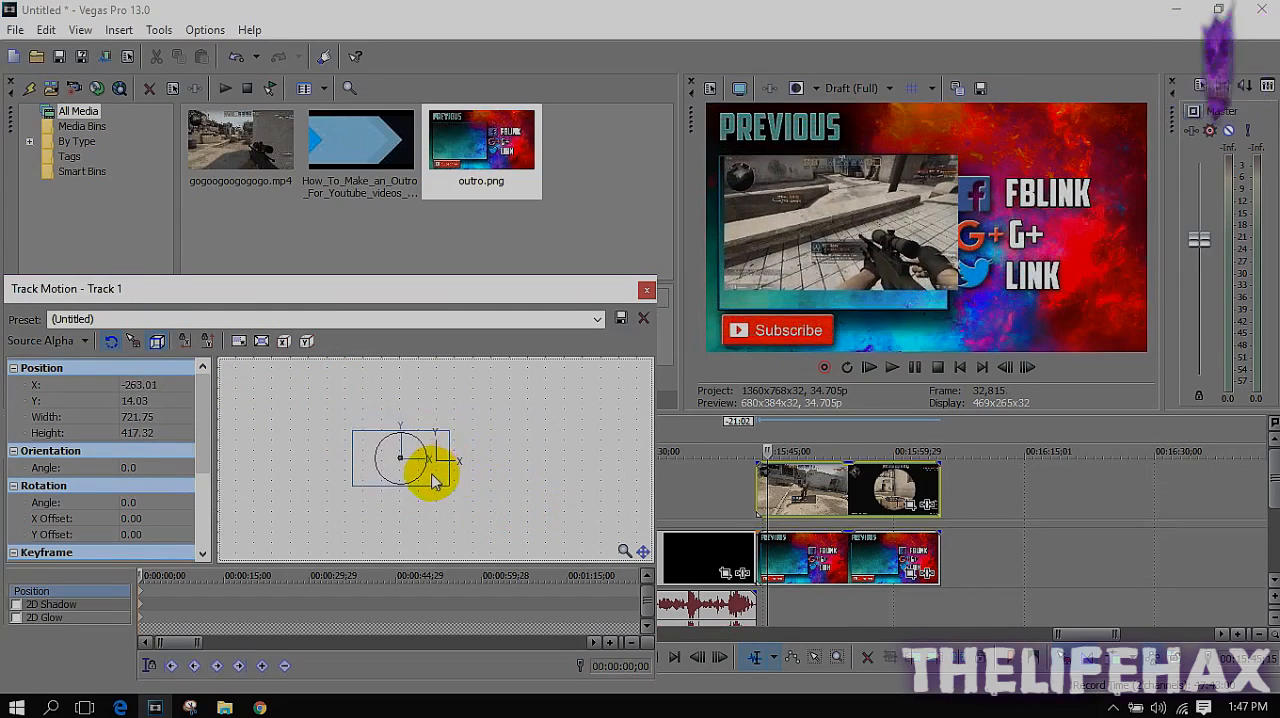
pyautogui.moveTo(430, 480); pyautogui.dragTo(450, 485)
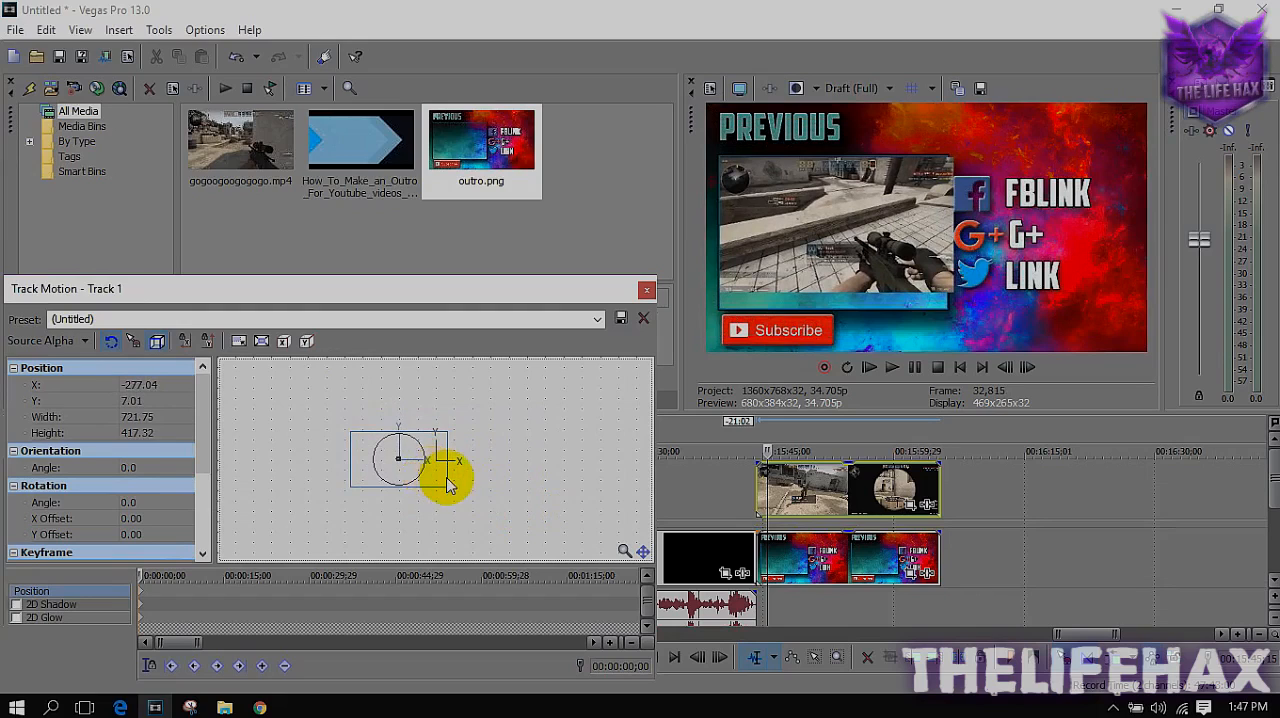
pyautogui.moveTo(450, 480); pyautogui.dragTo(443, 495)
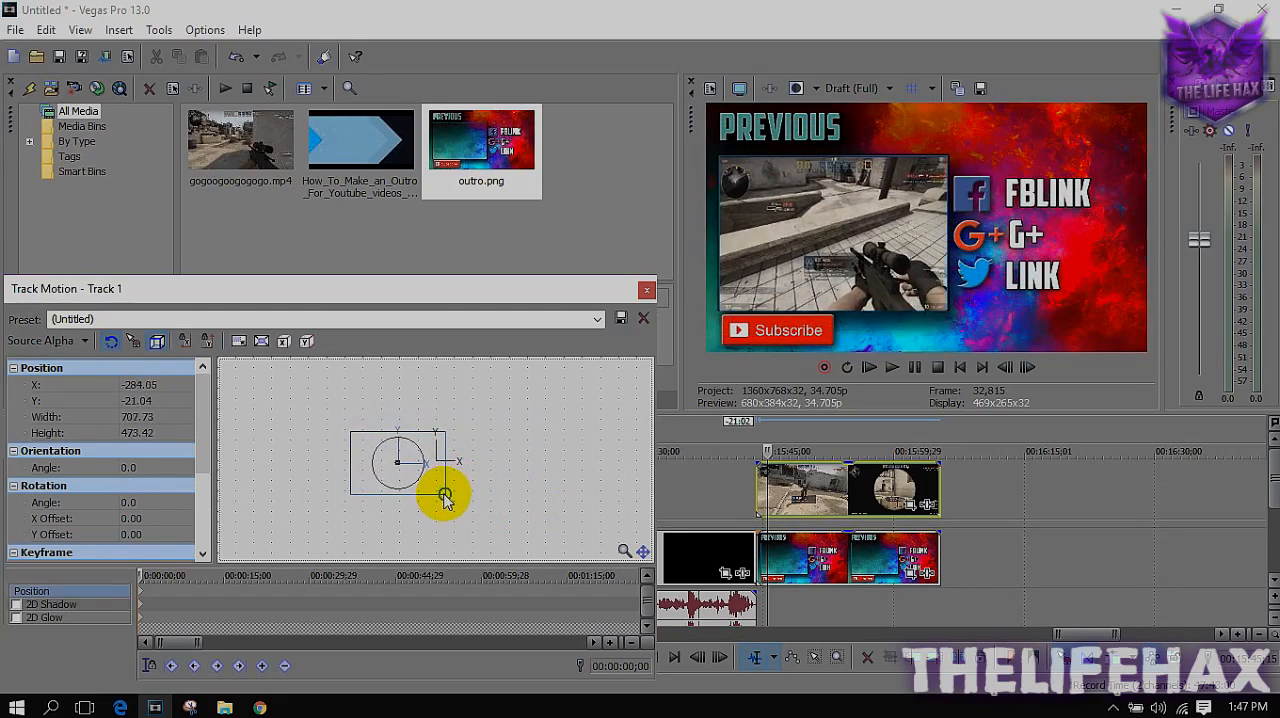
pyautogui.moveTo(445, 495); pyautogui.dragTo(443, 497)
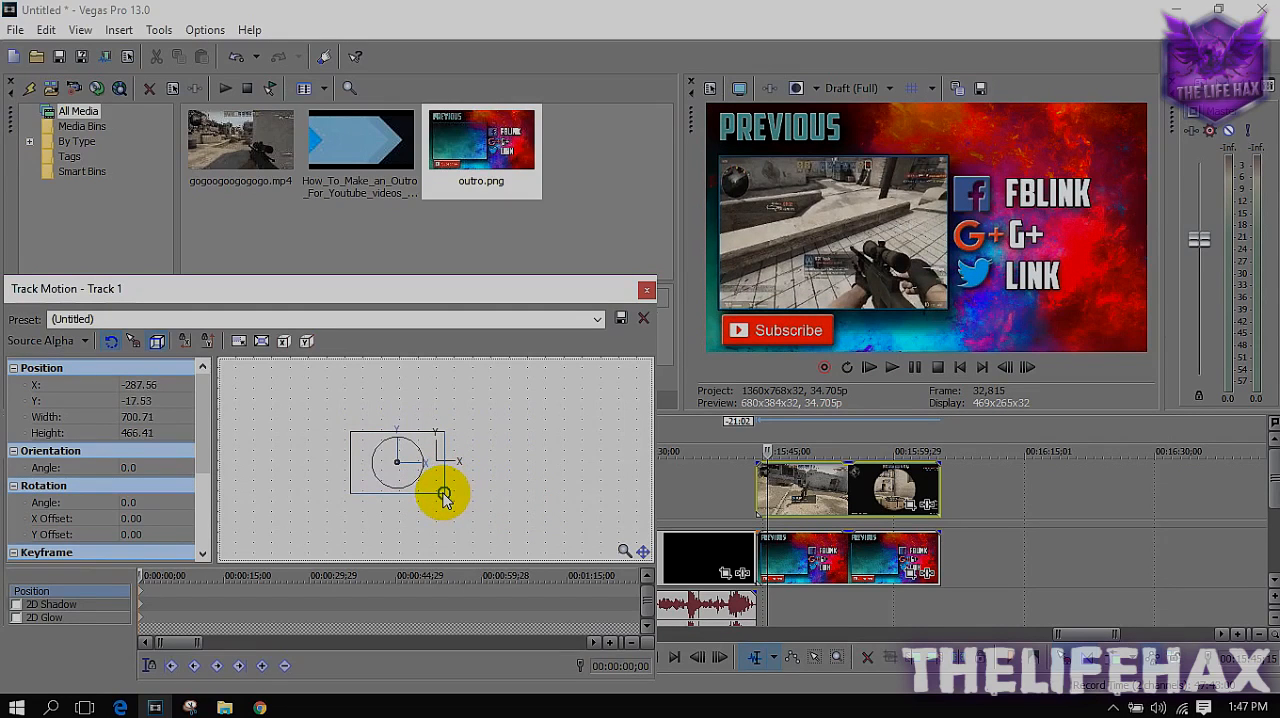